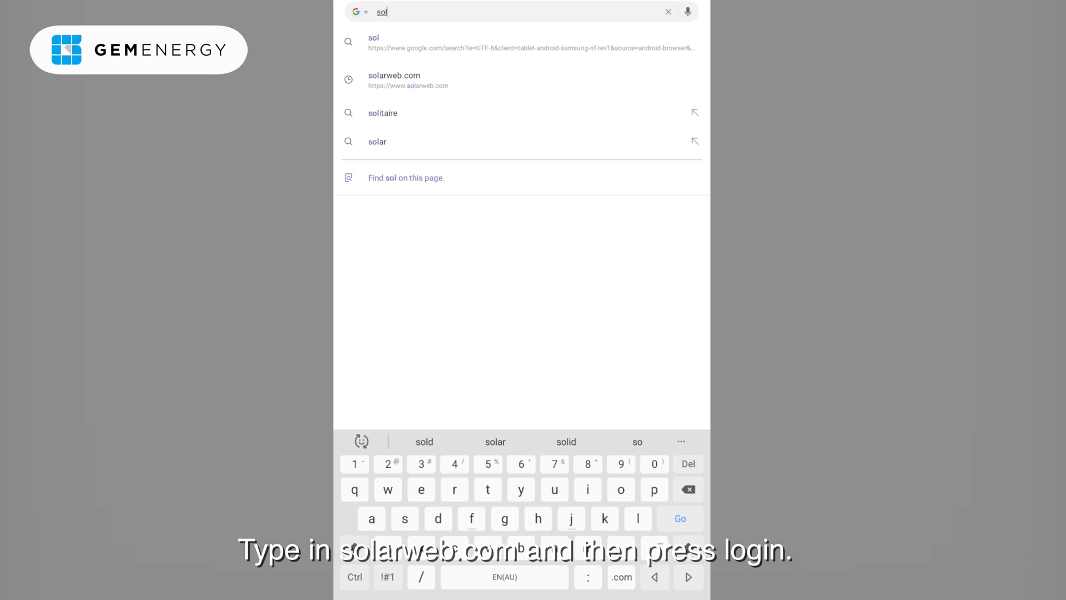
Register a new Solar.web account from the login page with email, password, reCAPTCHA and privacy agreement.
text(arweb.com)
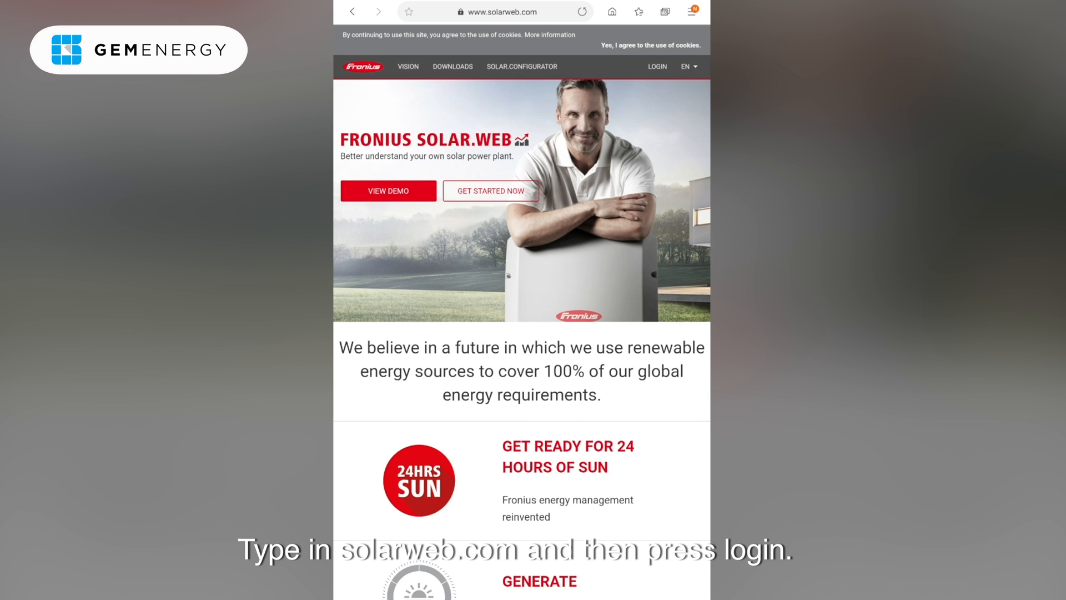
click(657, 67)
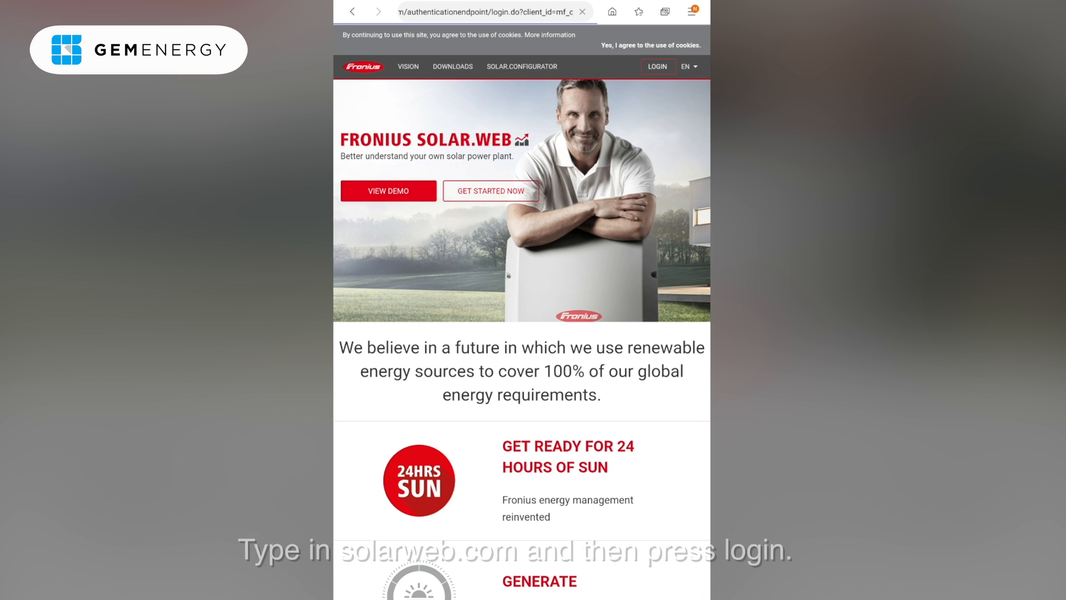
click(655, 66)
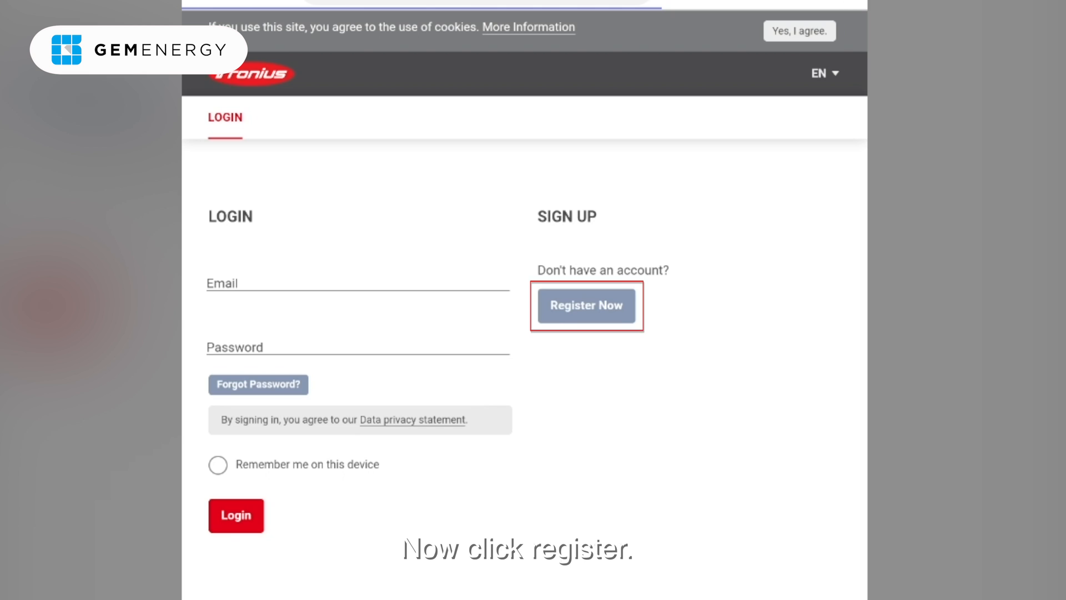
click(586, 305)
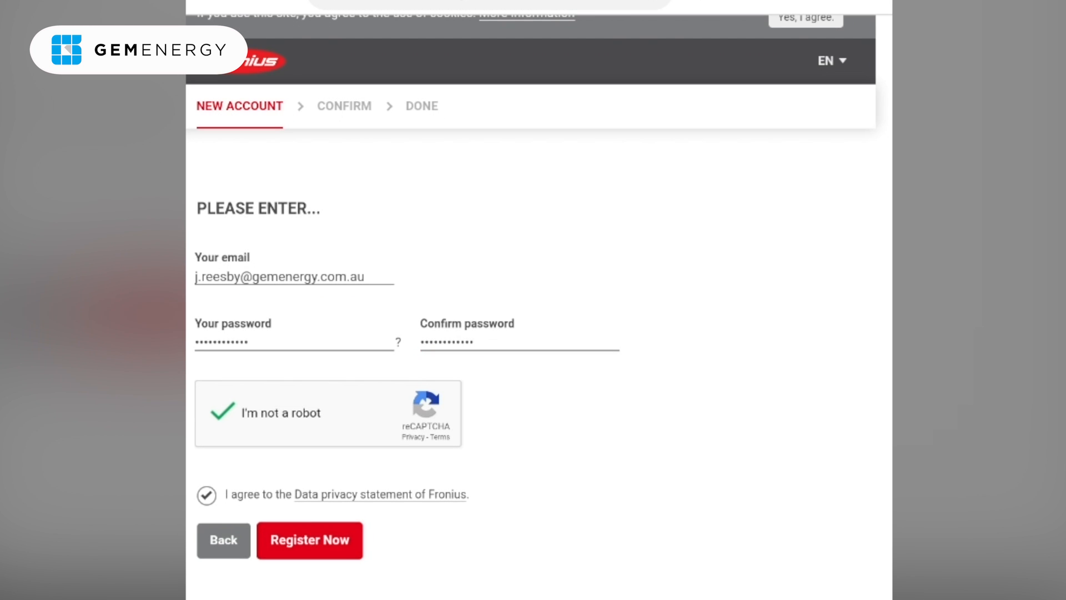
click(309, 539)
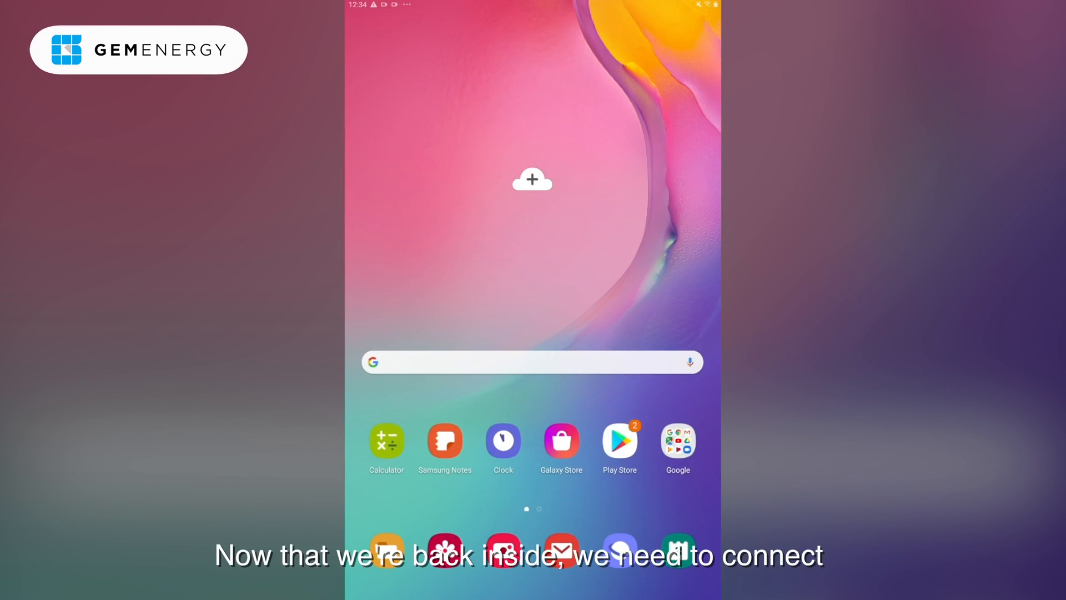
scroll(up, 3)
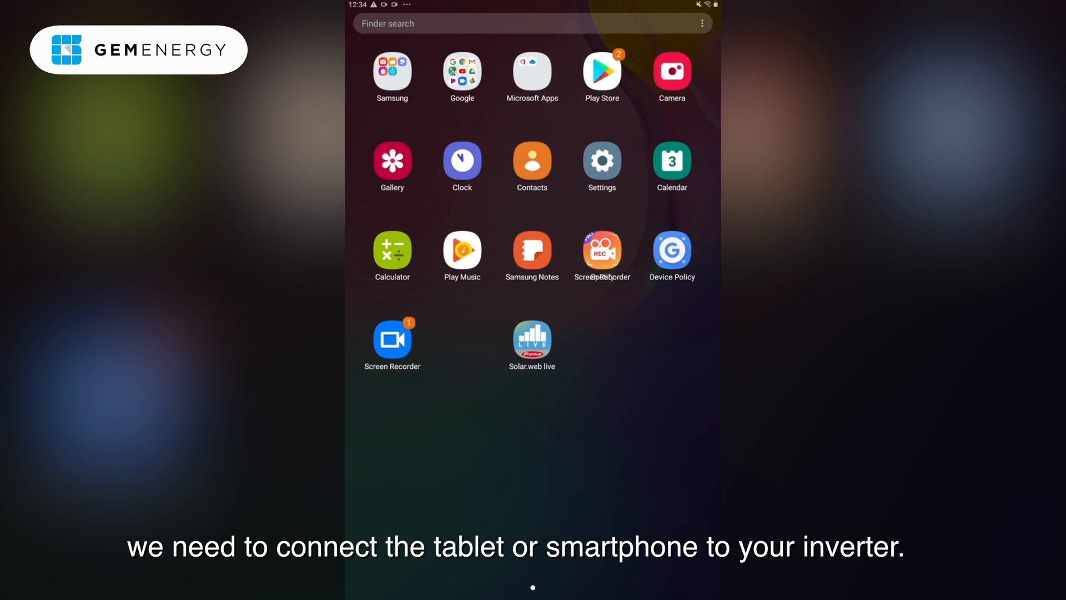
click(601, 164)
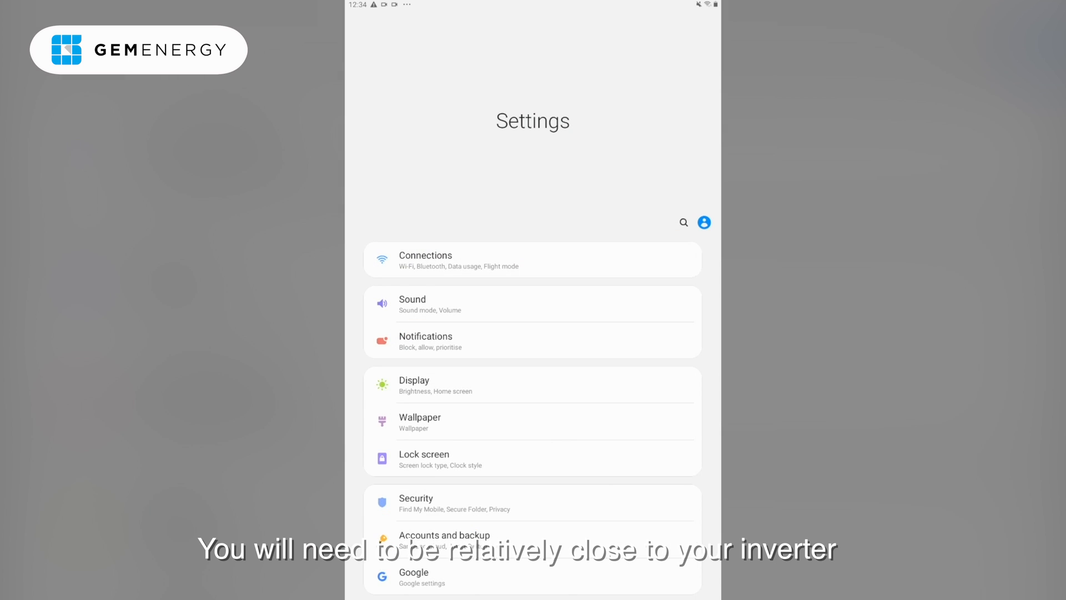
click(532, 260)
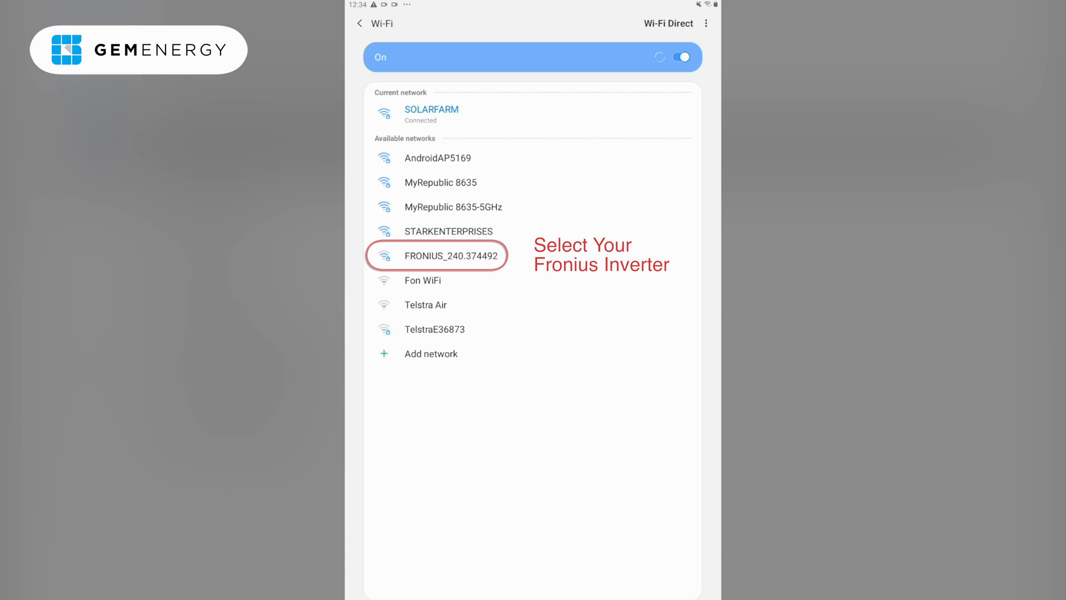
click(438, 255)
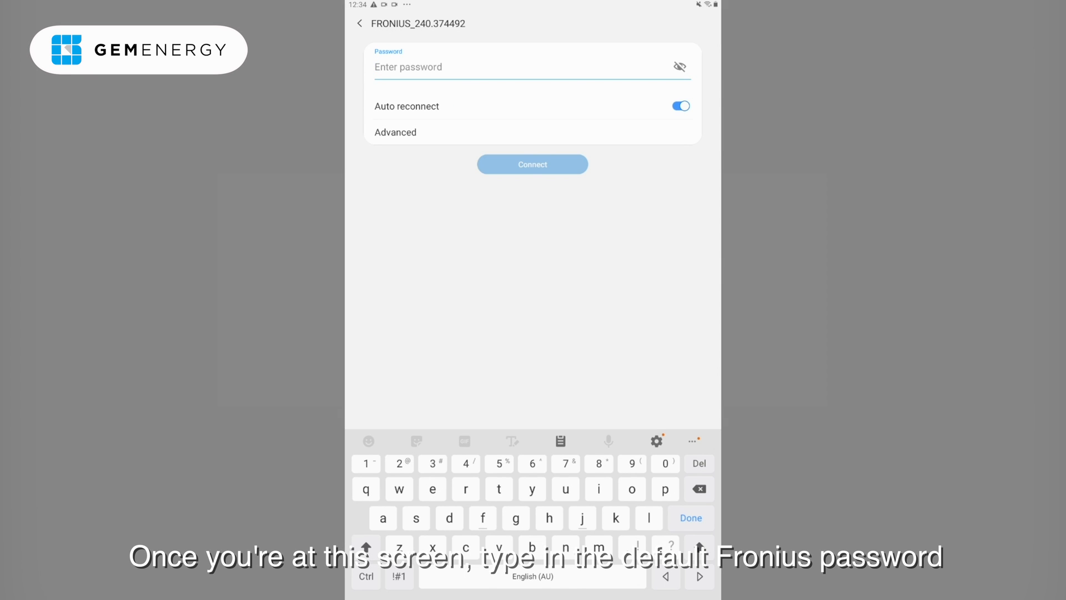
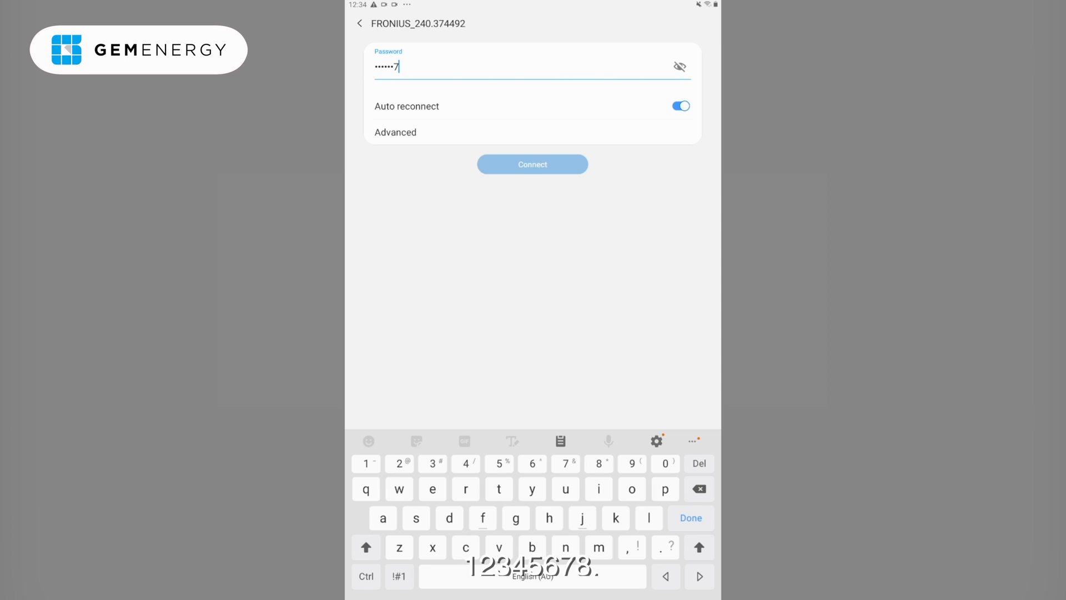
click(533, 163)
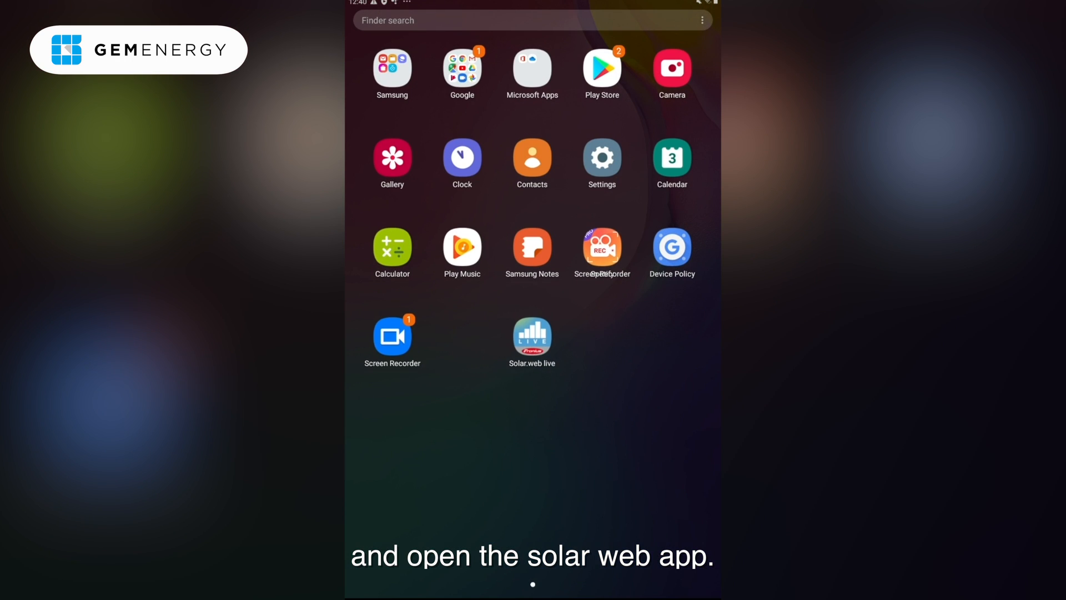
Launch Solar.web live and start the Solar.web wizard from its setup wizard menu.
click(532, 333)
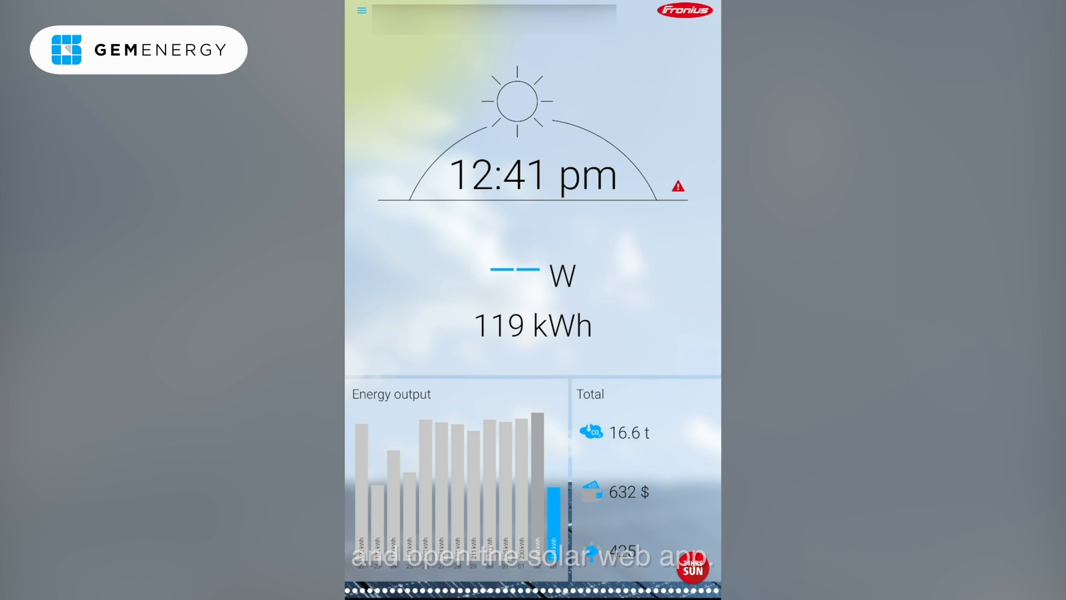
click(361, 10)
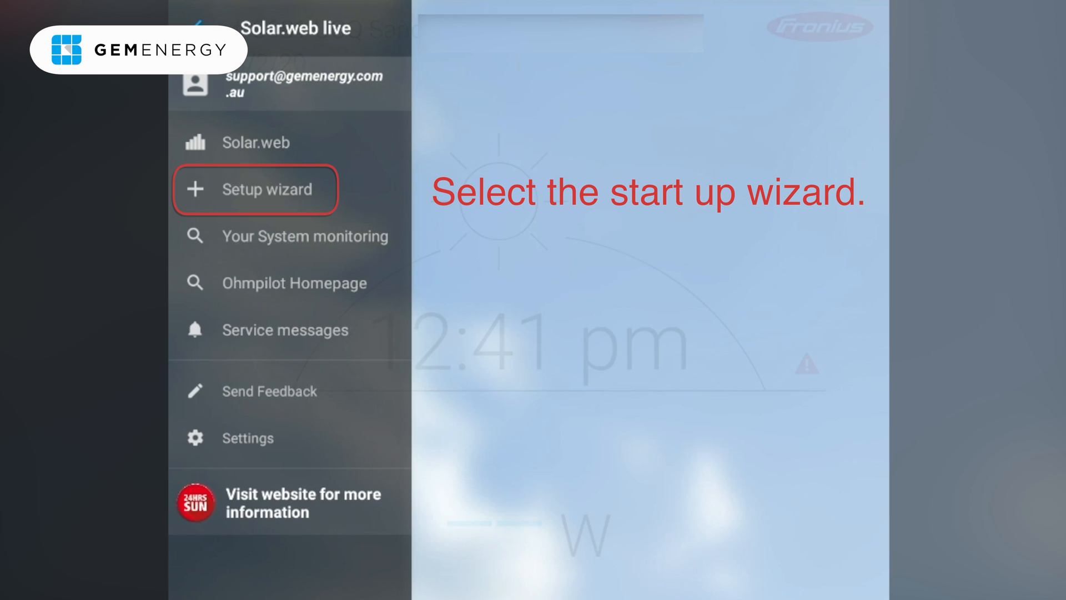
click(267, 189)
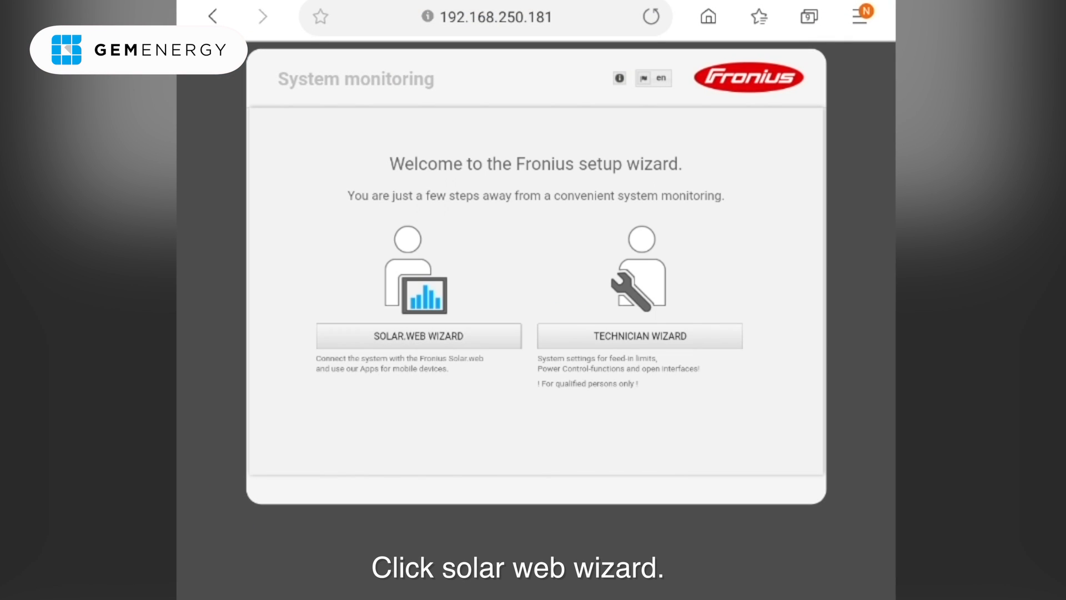
click(418, 336)
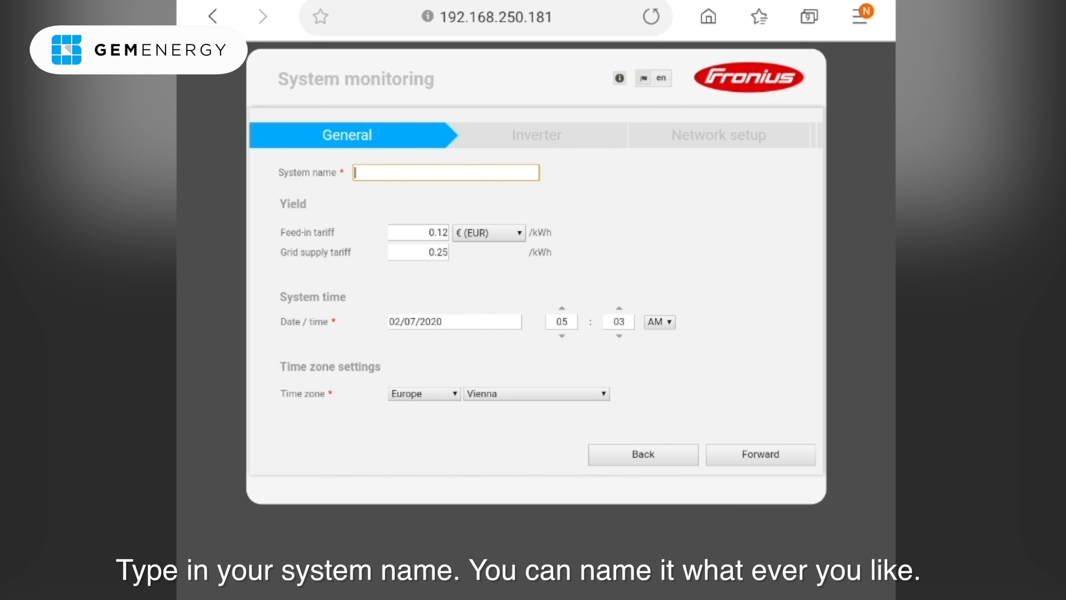
Name the system and set feed-in tariffs 0.17 and 0.26 in $ (AUD).
text(Fronius)
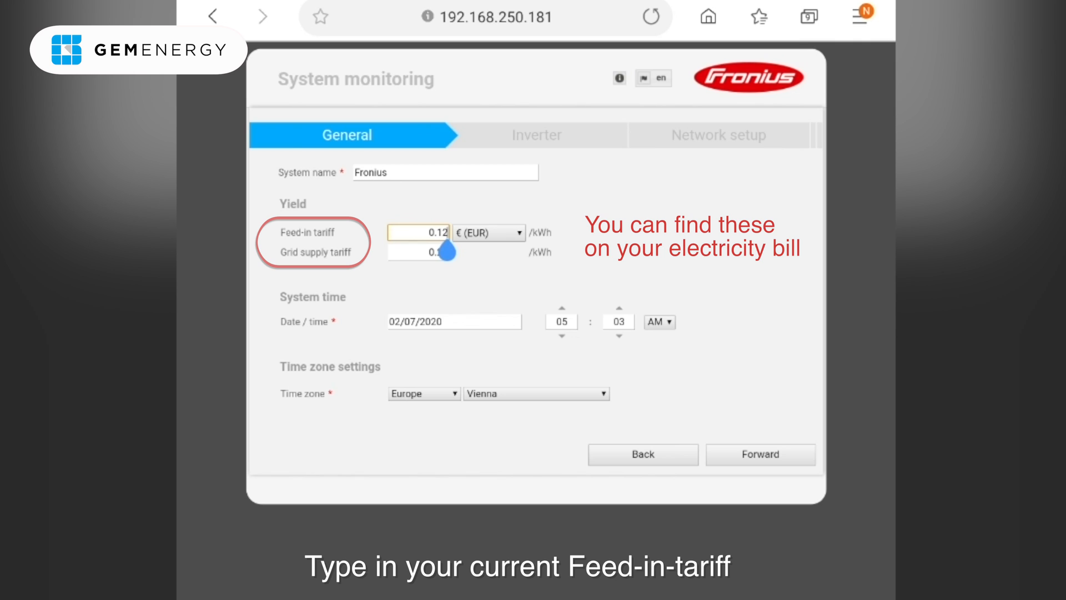
text(0.17)
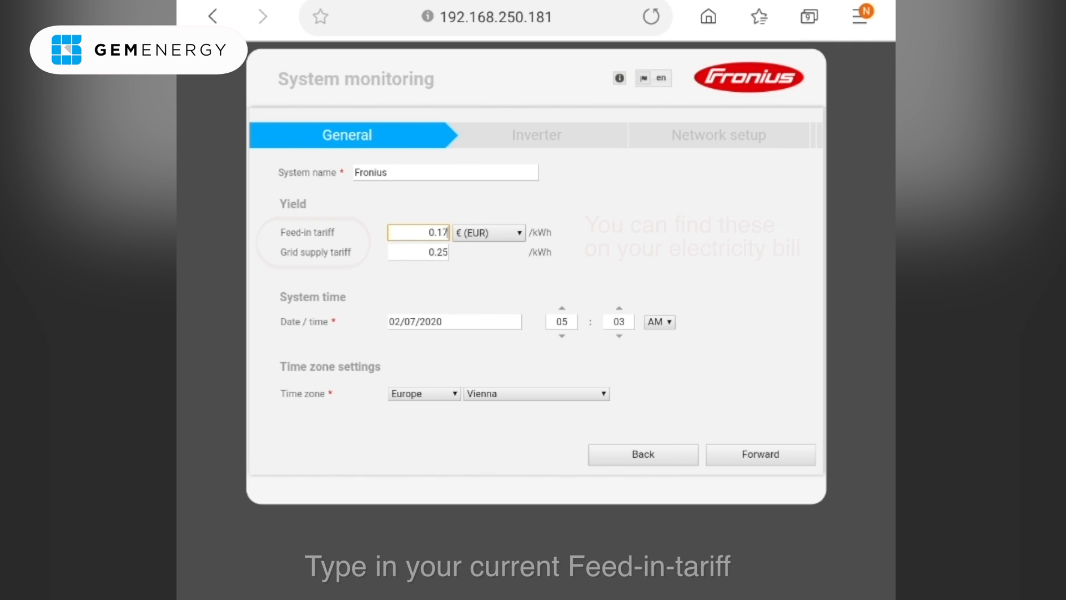
click(515, 233)
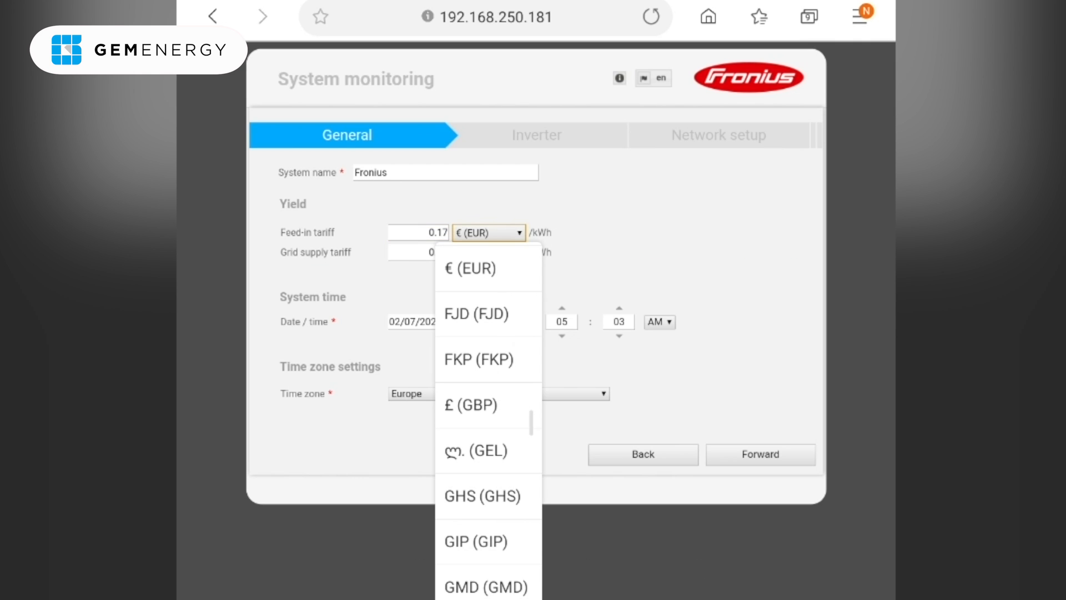
scroll(up, 3)
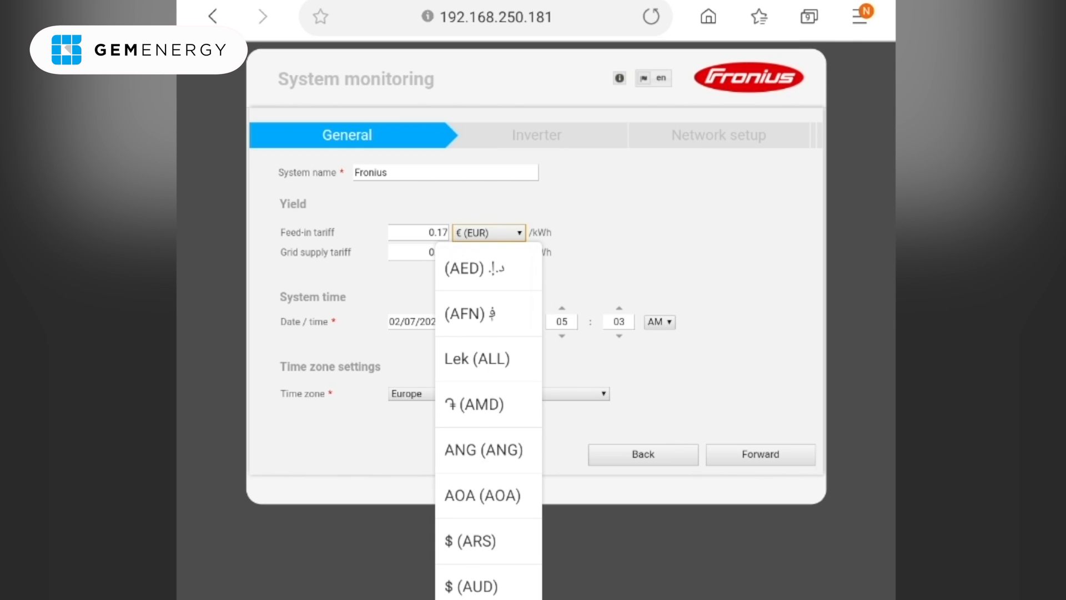
click(470, 581)
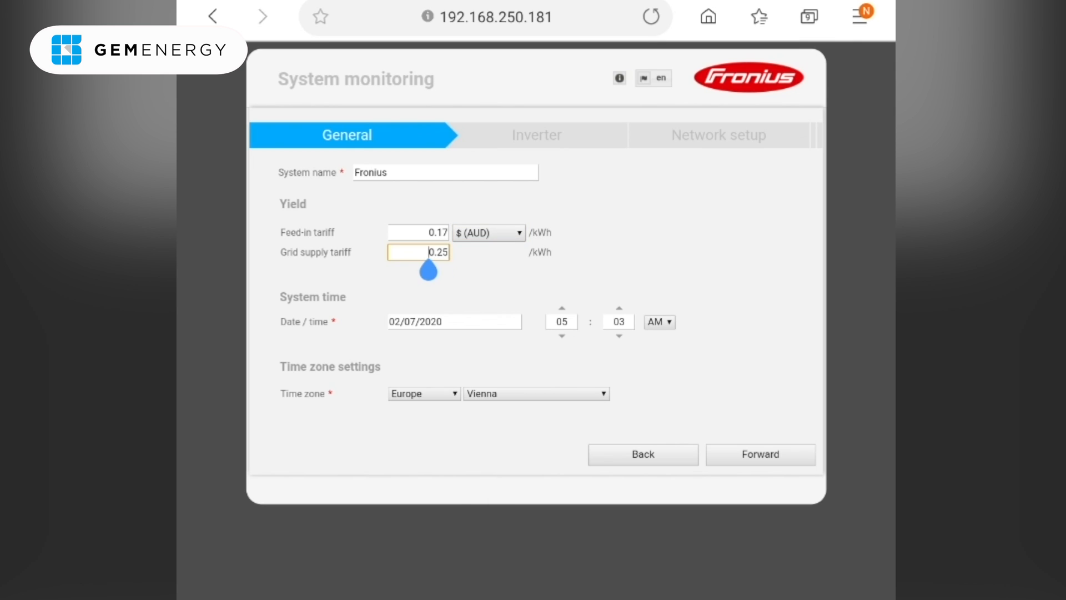
text(0.26)
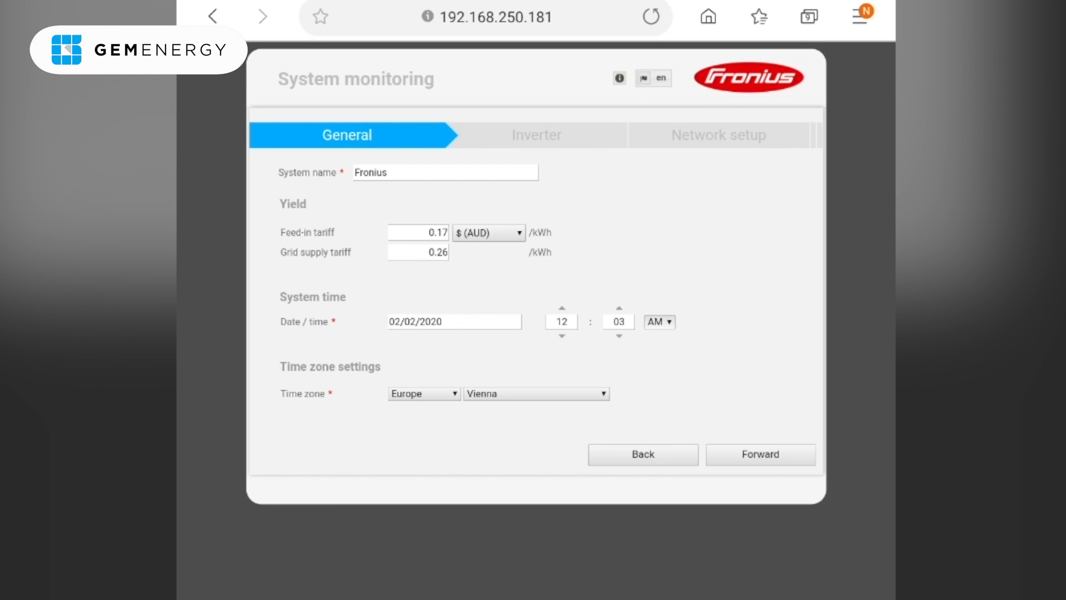
Set the time zone to Australia/Adelaide and enter 6600 Wp for the inverter.
click(657, 321)
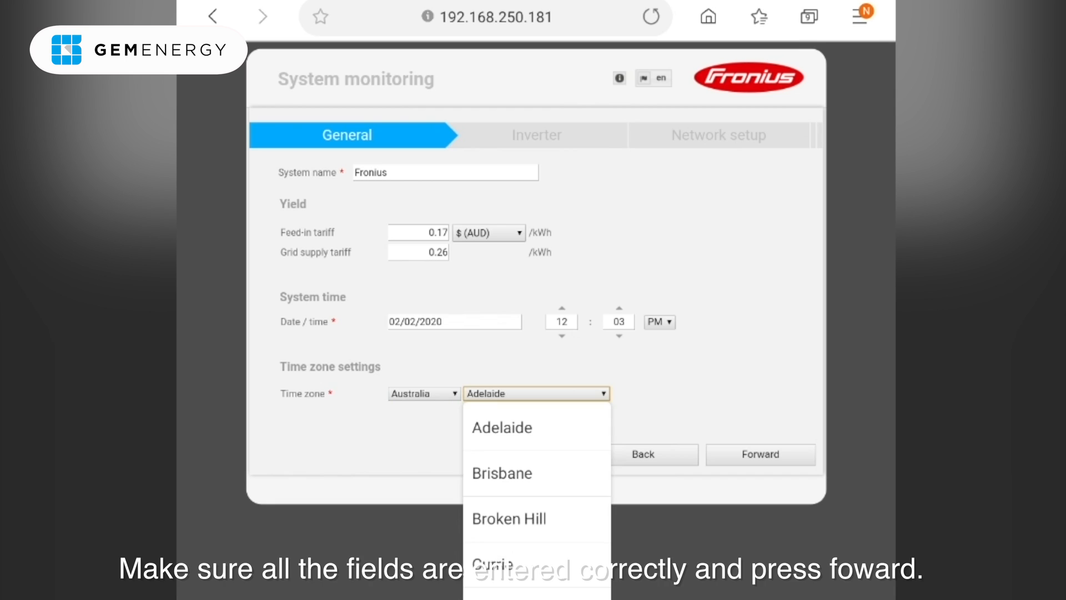
click(760, 454)
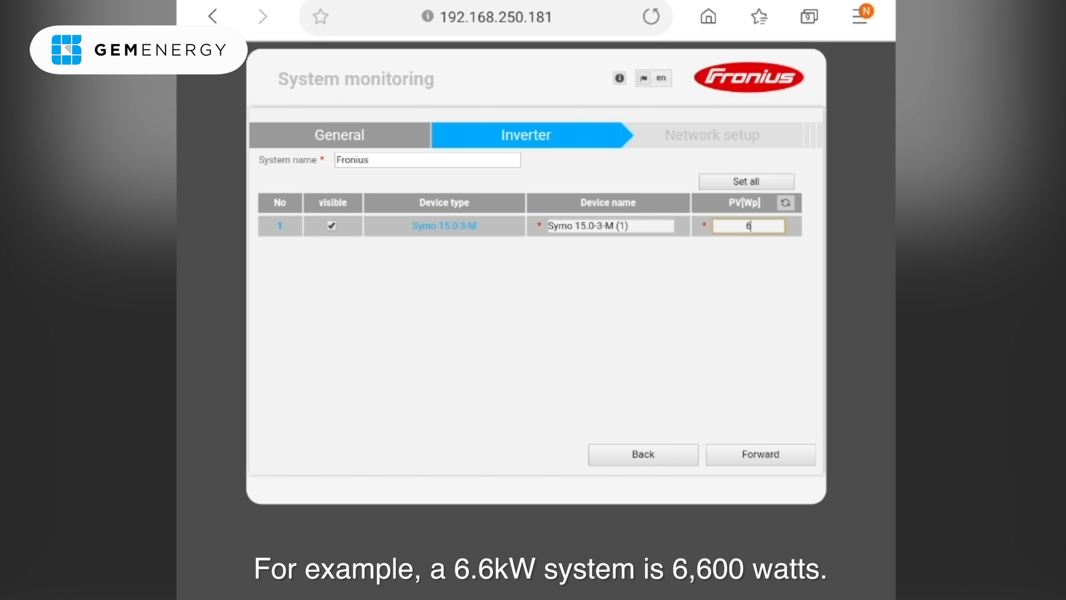
text(600)
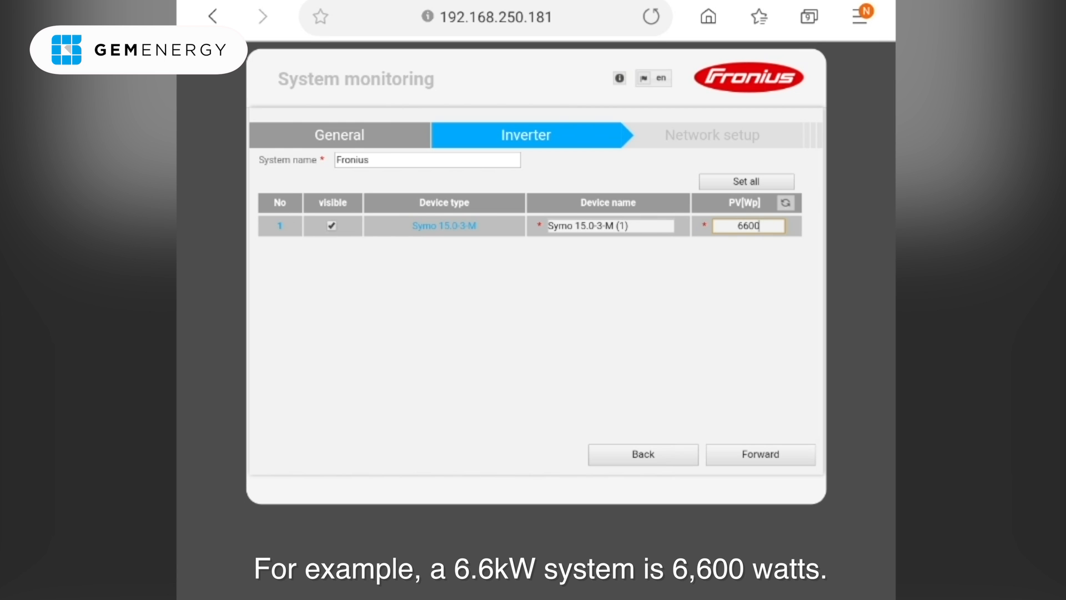
click(759, 454)
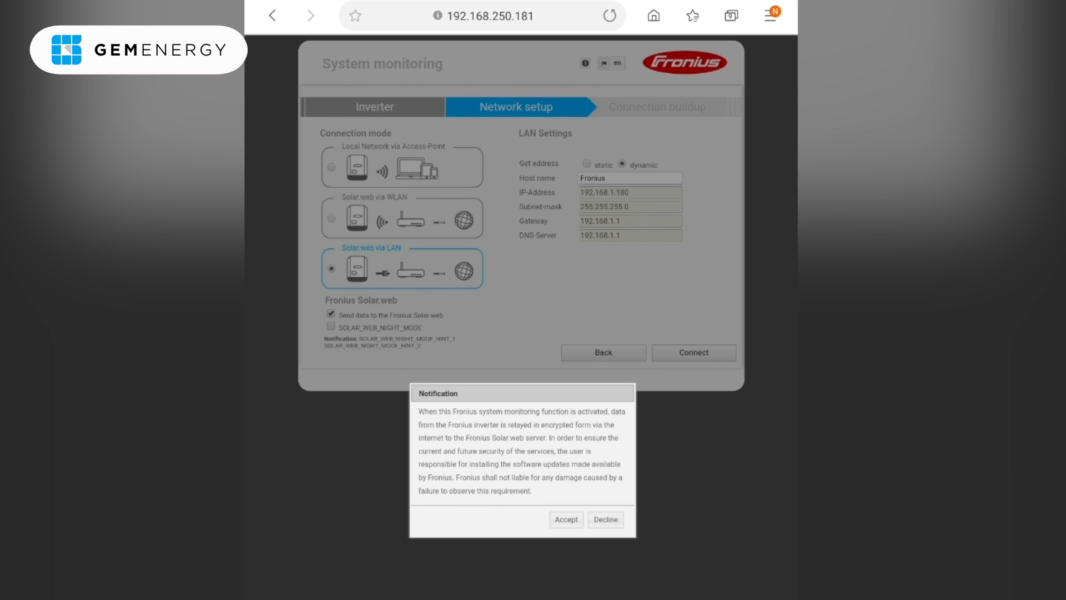
Accept the data notice, choose Solar.web via WLAN and connect to GemEnergy with its saved password.
click(566, 519)
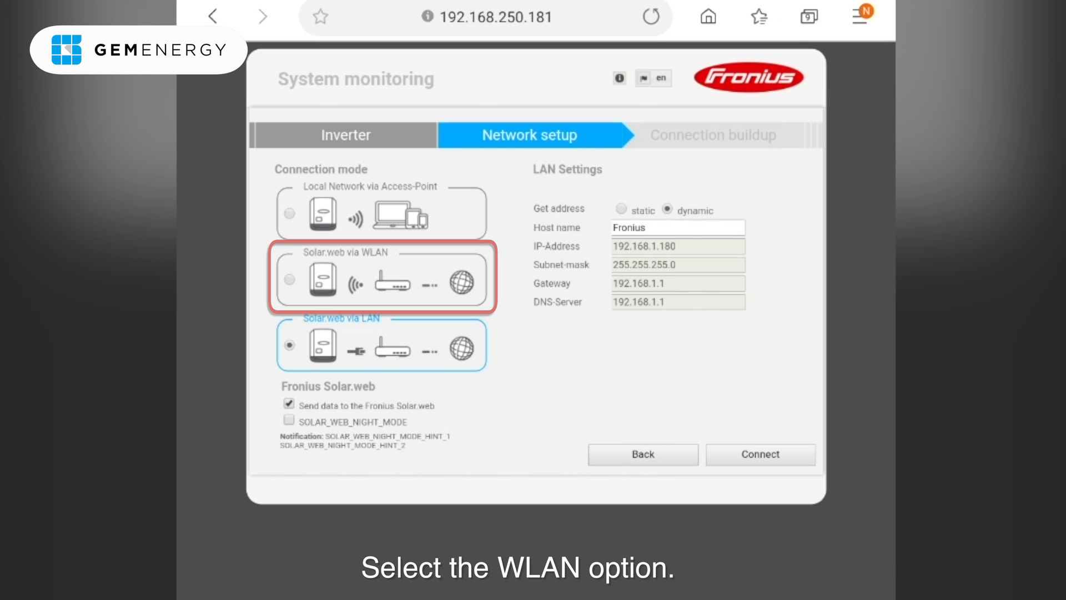
click(289, 279)
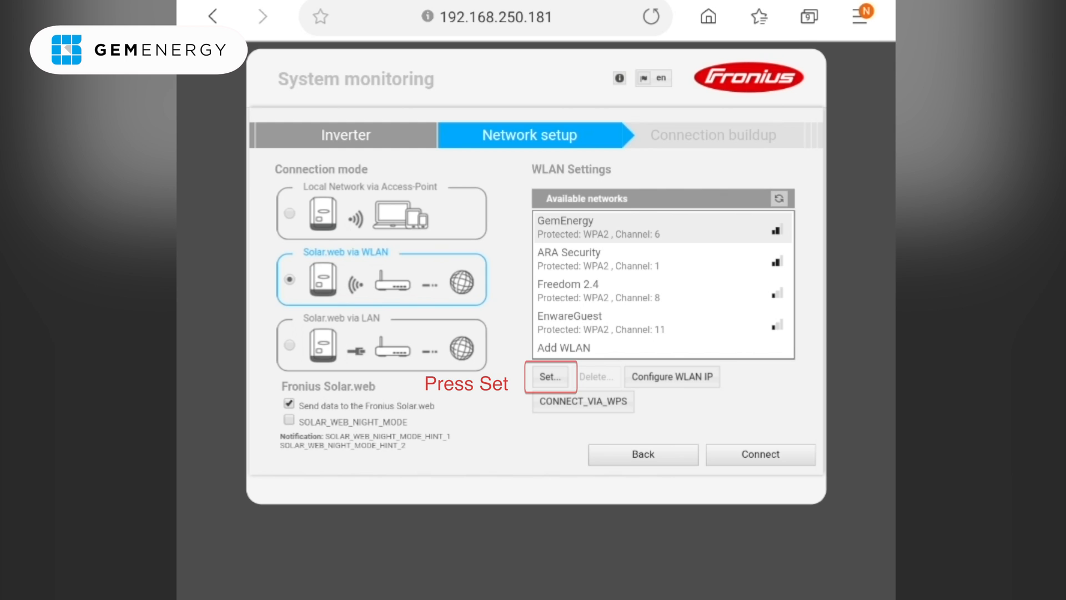
click(549, 376)
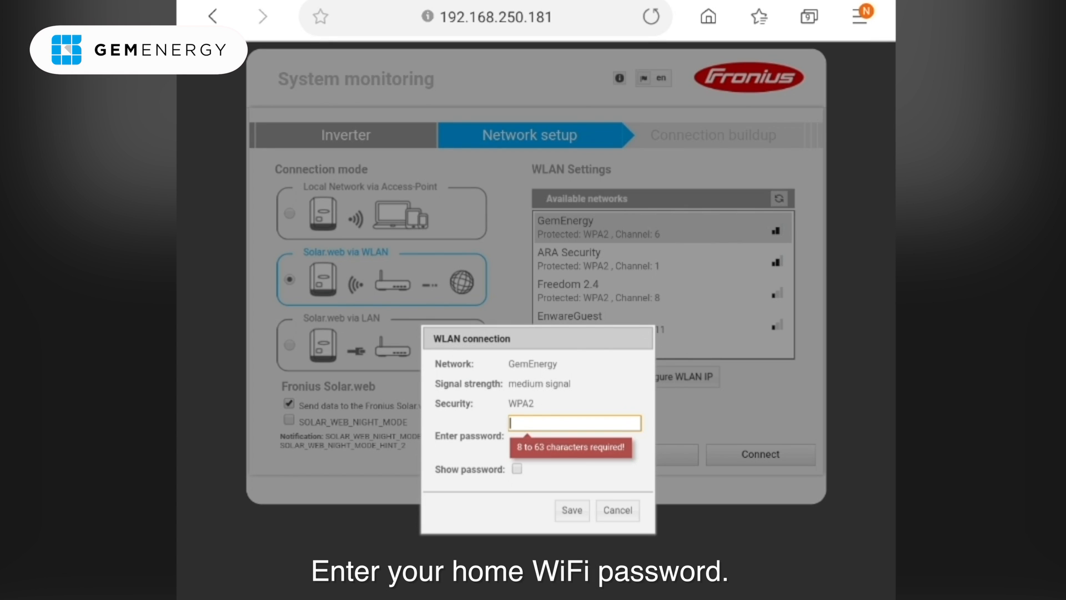
text(••m)
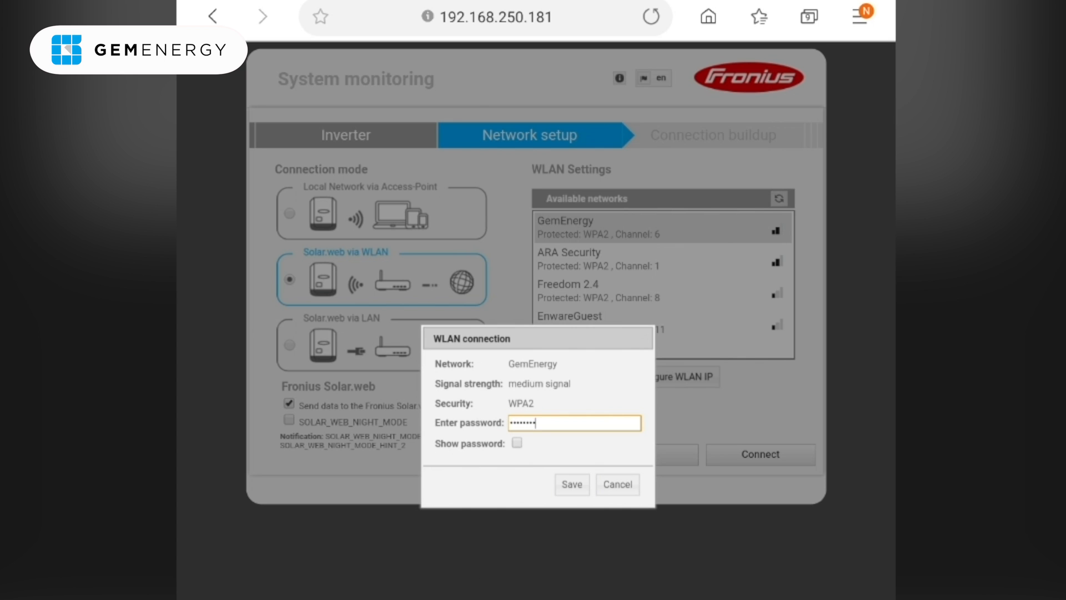
click(571, 484)
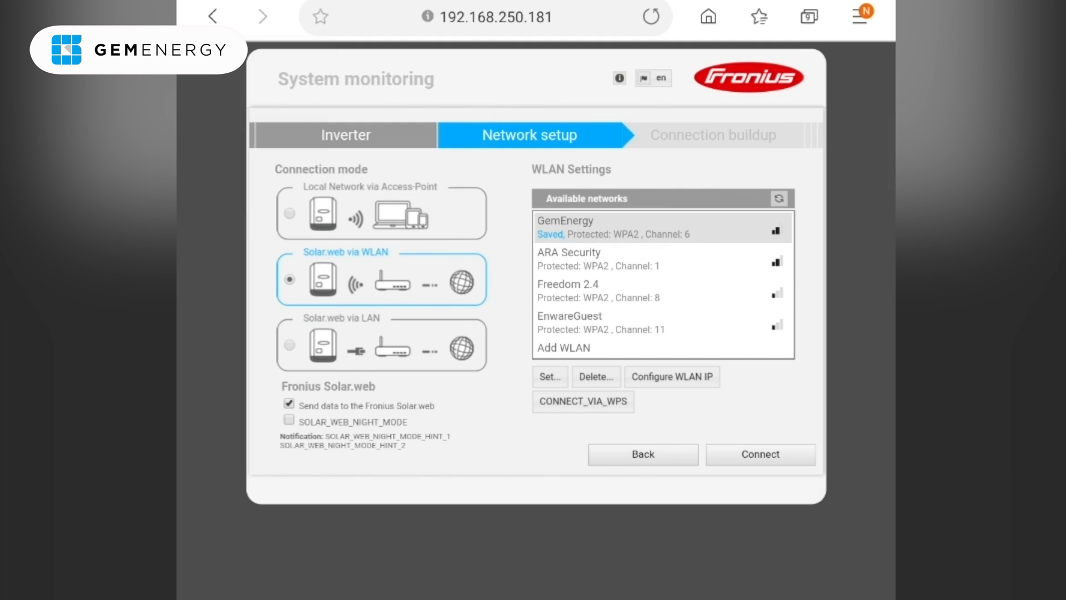
mouse_move(760, 454)
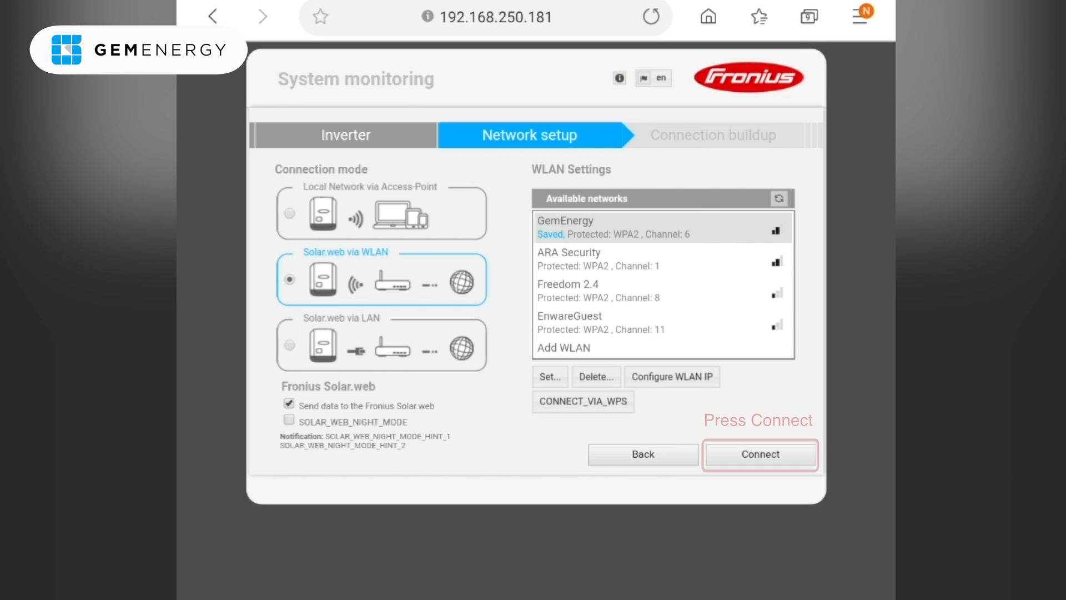
click(759, 454)
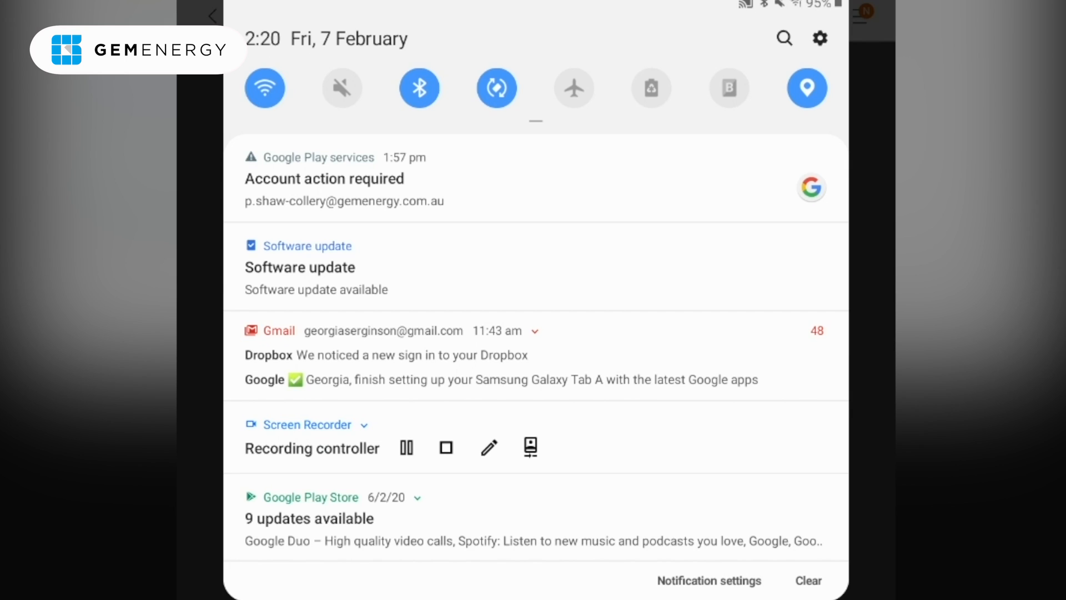
Switch the tablet's Wi-Fi to the GemEnergy home network.
click(264, 87)
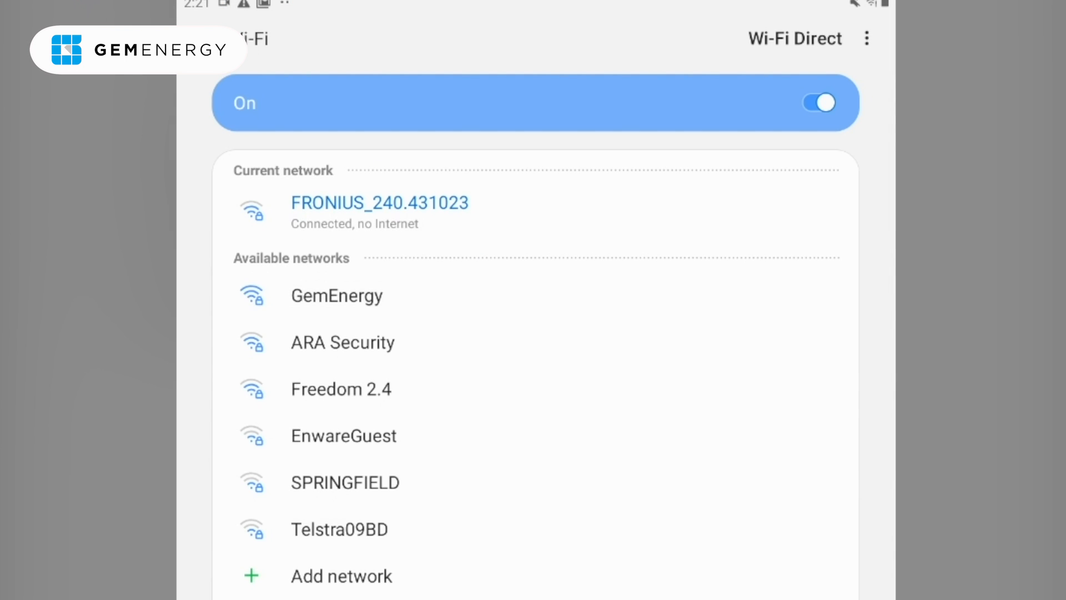
click(336, 295)
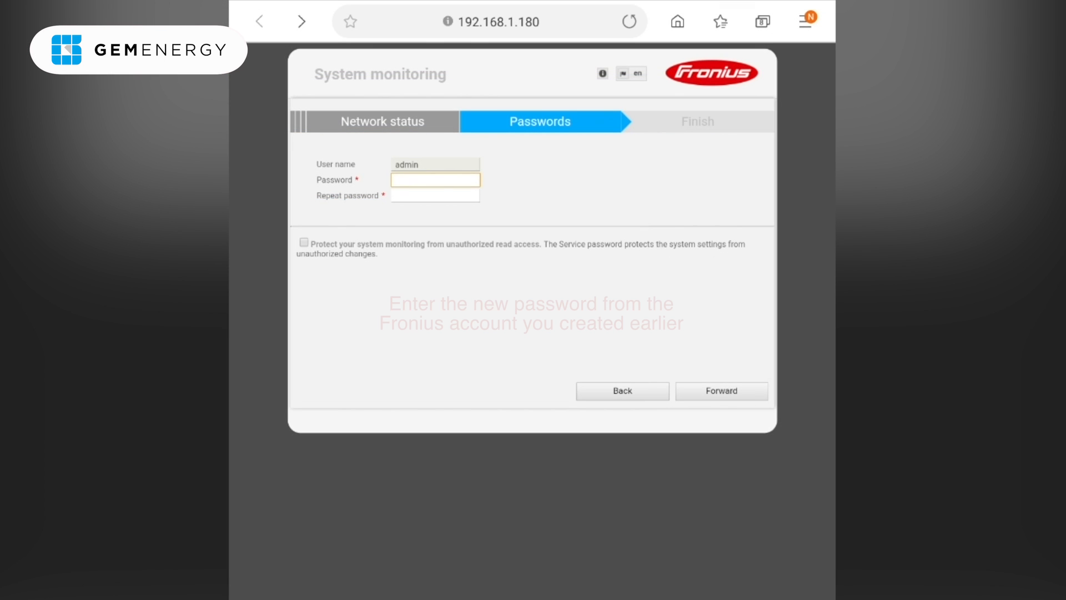
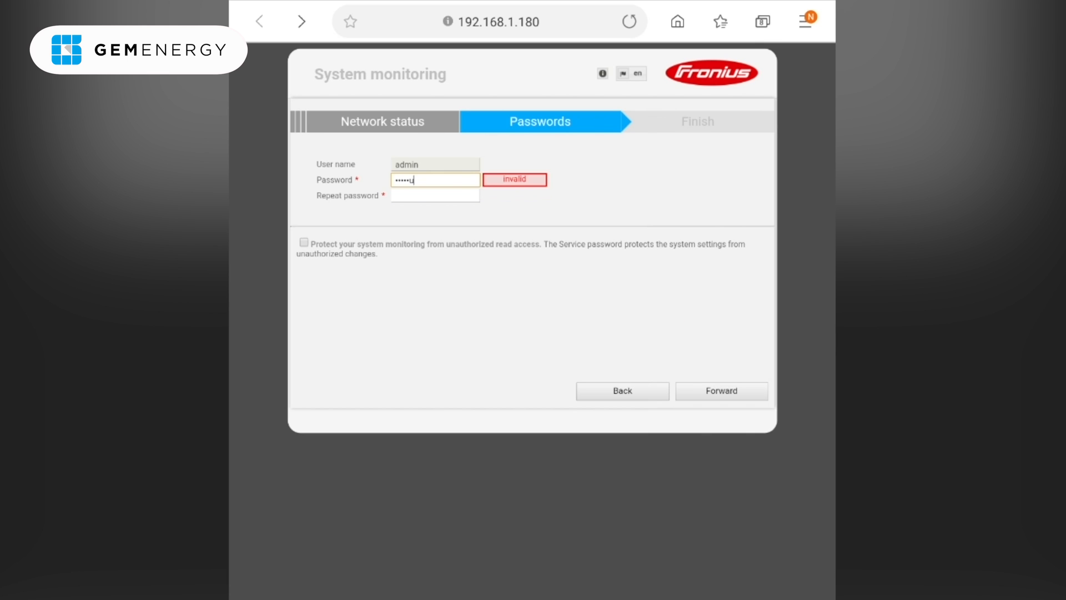
Enter and repeat the new admin password on the Passwords step.
click(720, 390)
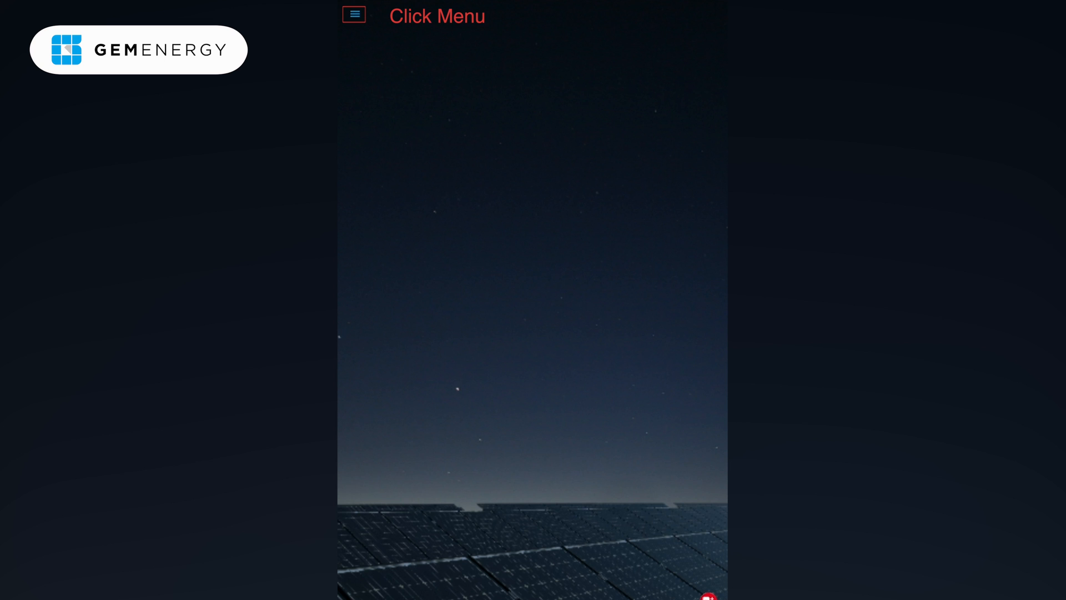
Log in to the Solar.web account and reach the live production dashboard.
click(353, 14)
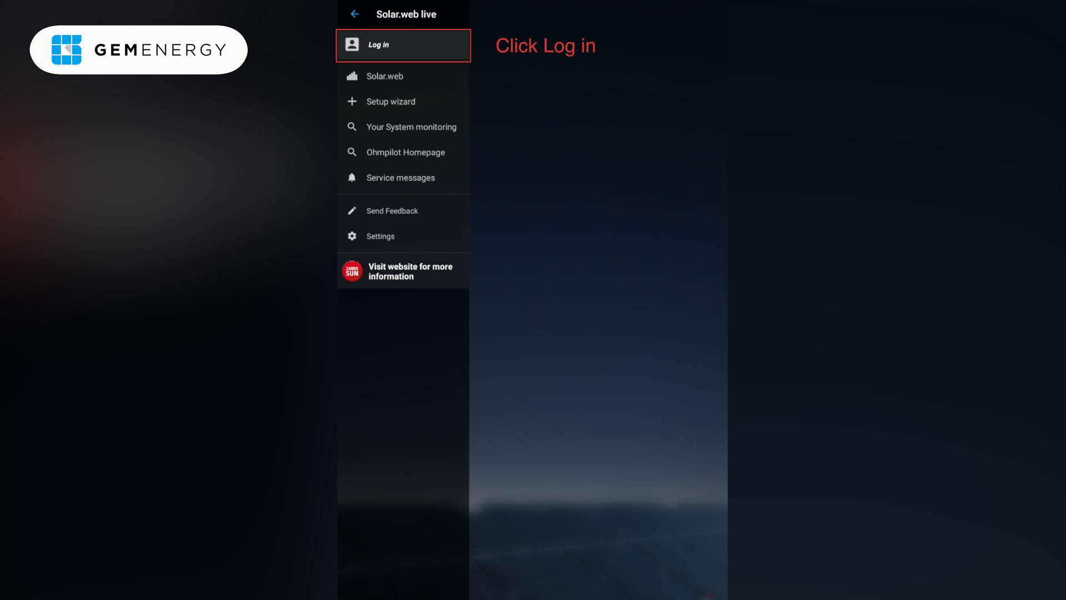
click(402, 44)
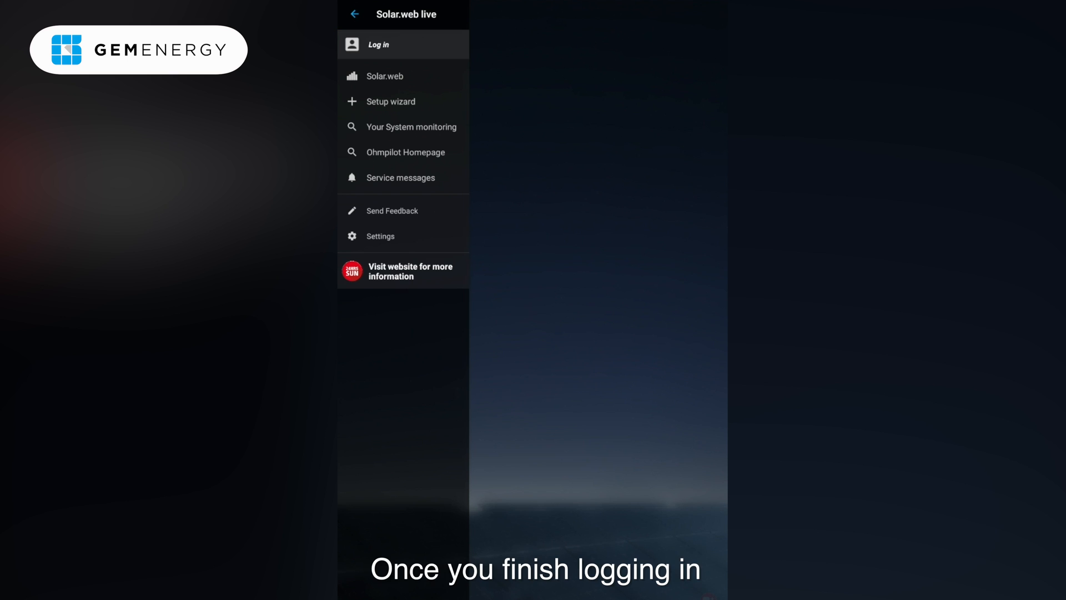
click(378, 44)
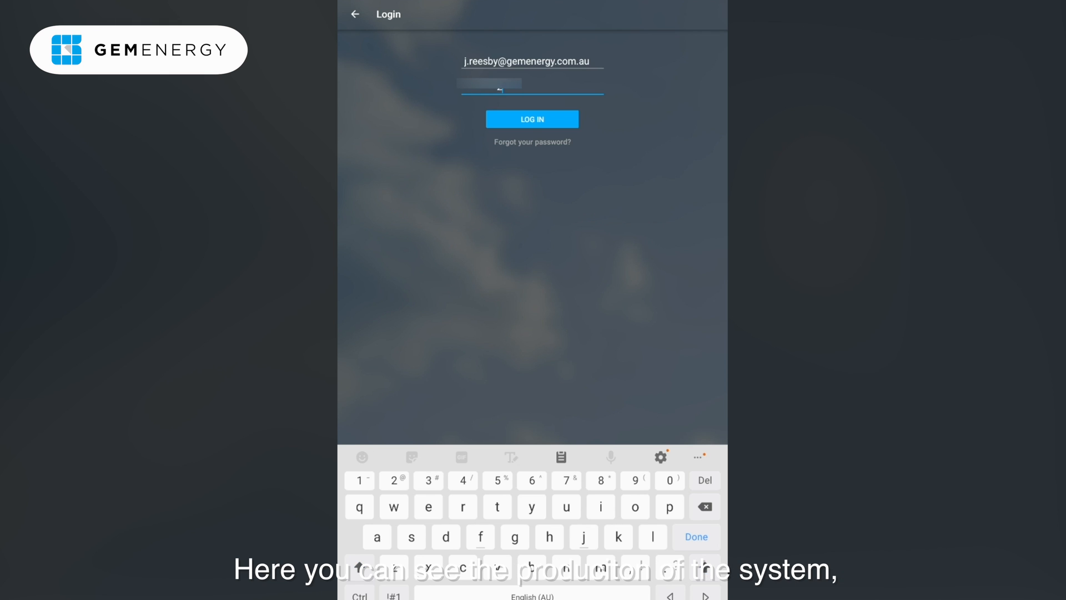
click(531, 119)
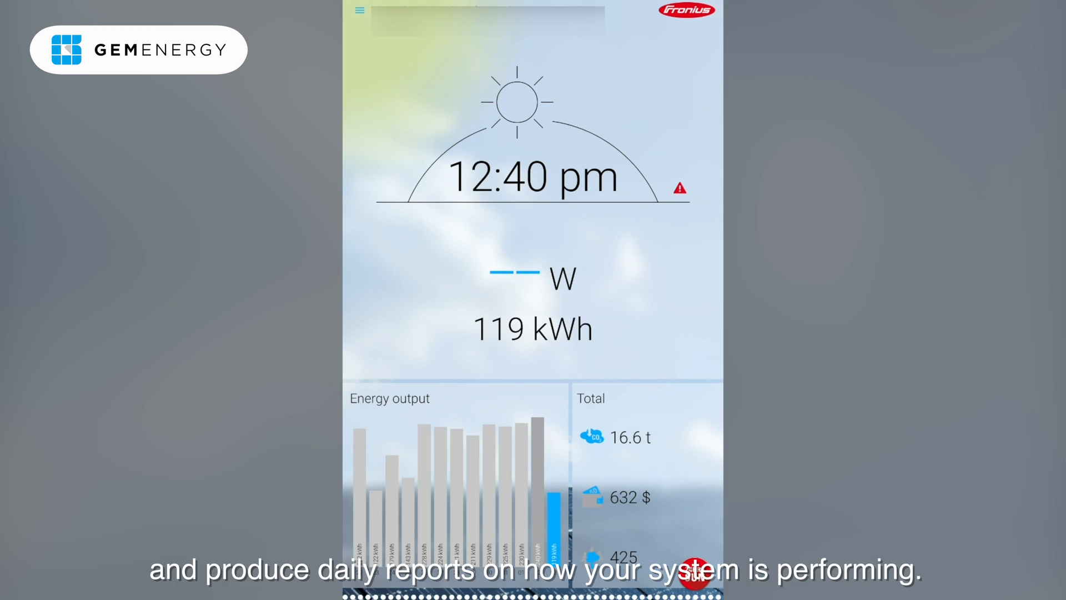